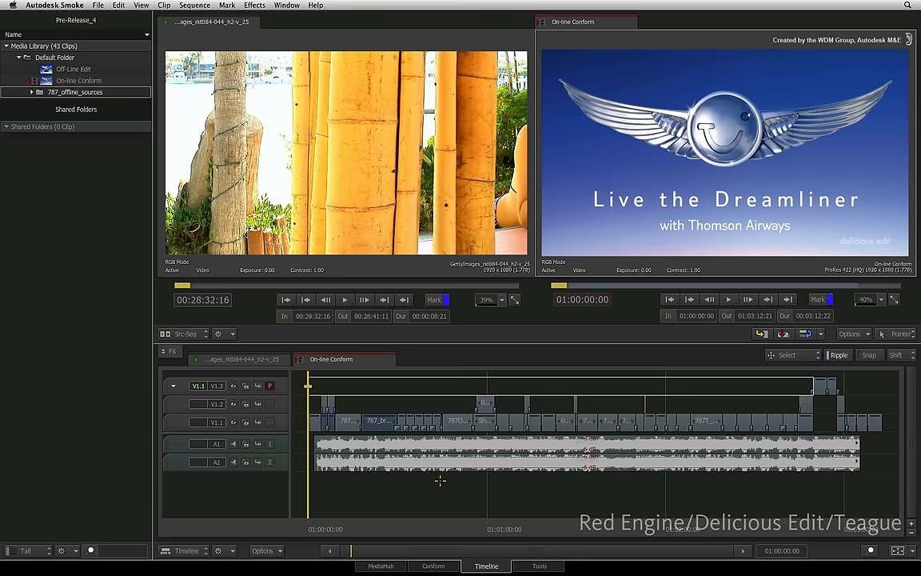
pyautogui.moveTo(356, 528)
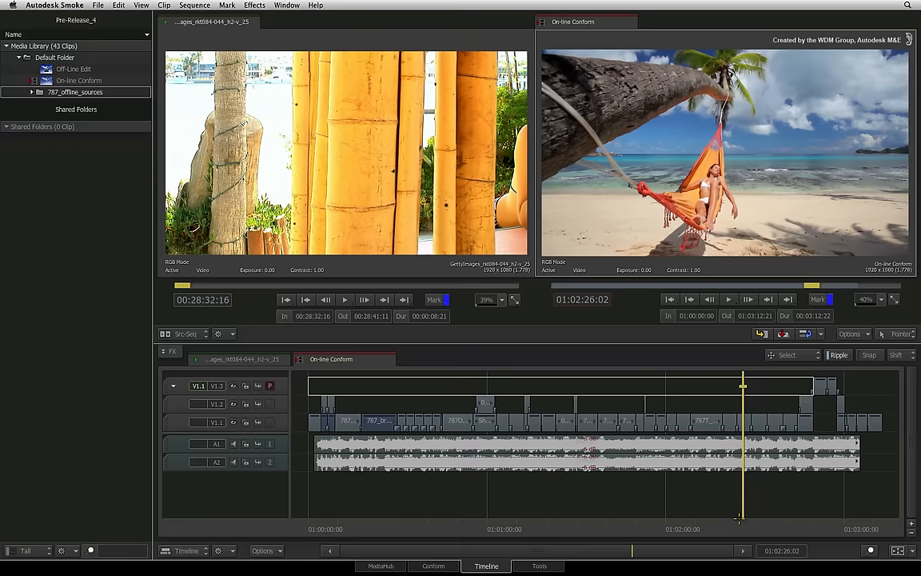
# Step: Load the Off-Line Edit clip from the Media Library into the source viewer
pyautogui.click(558, 529)
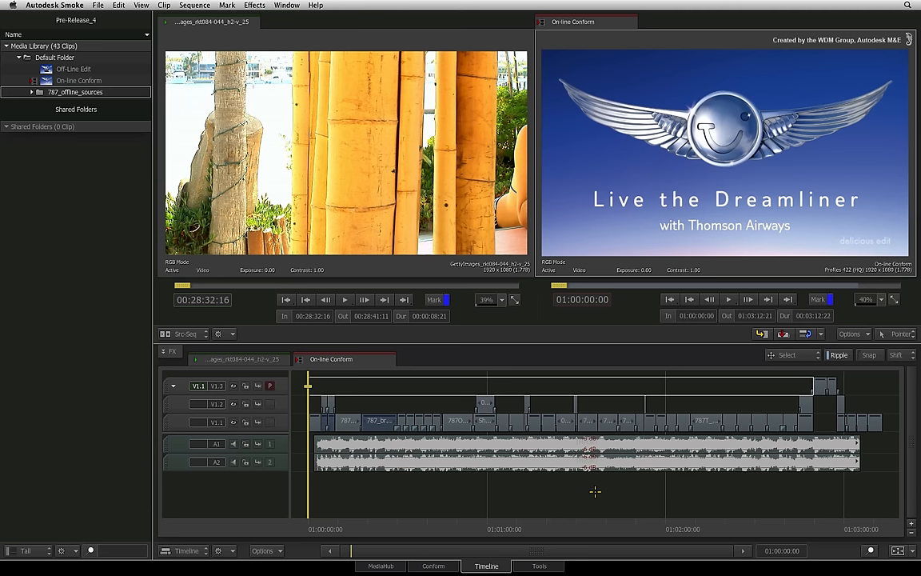
pyautogui.moveTo(591, 493)
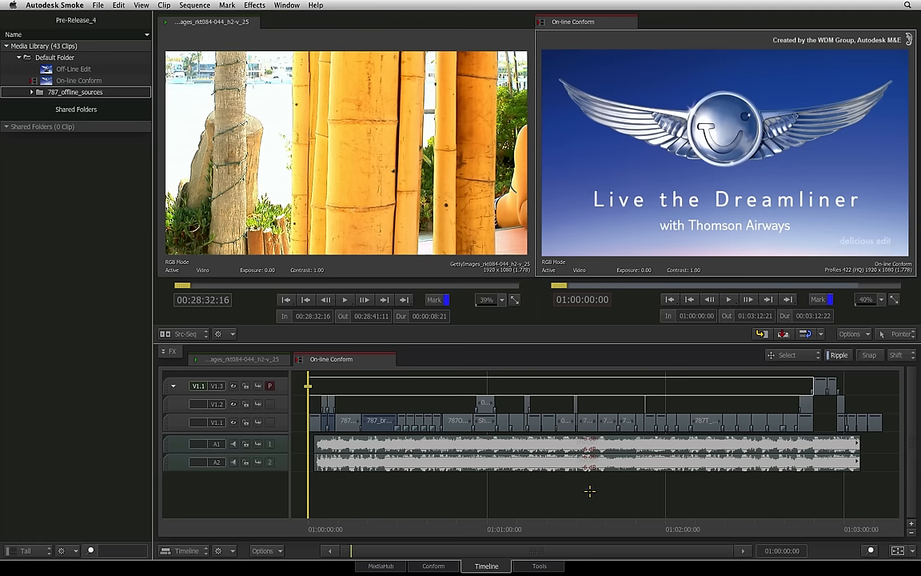
pyautogui.moveTo(478, 523)
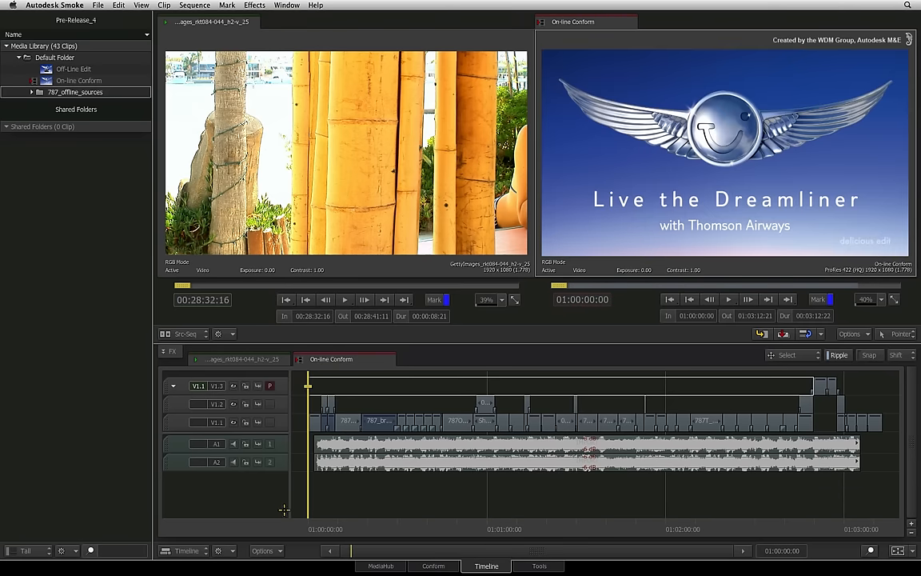
pyautogui.moveTo(319, 464)
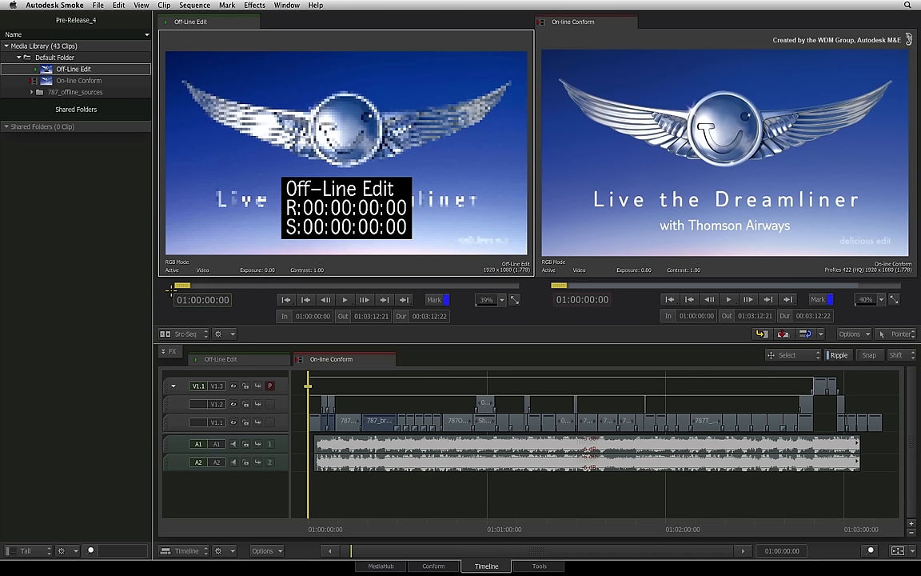
pyautogui.moveTo(167, 290)
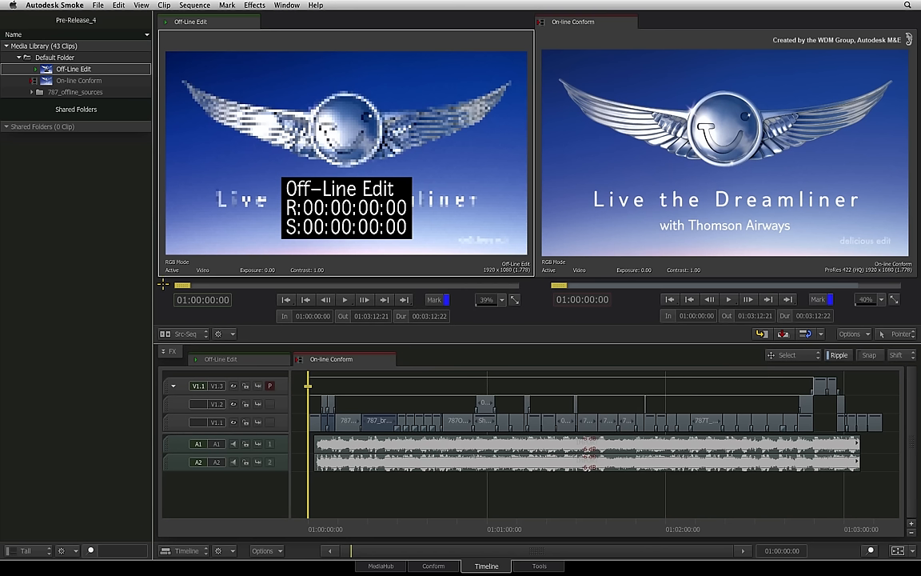
pyautogui.moveTo(175, 323)
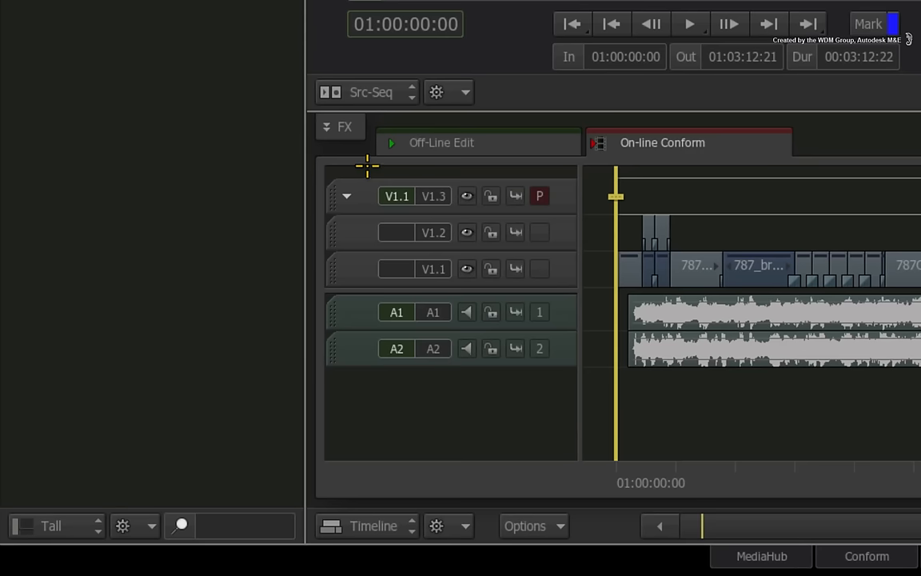
# Step: Add a new mono video version V2.1 above the existing tracks
pyautogui.rightClick(364, 196)
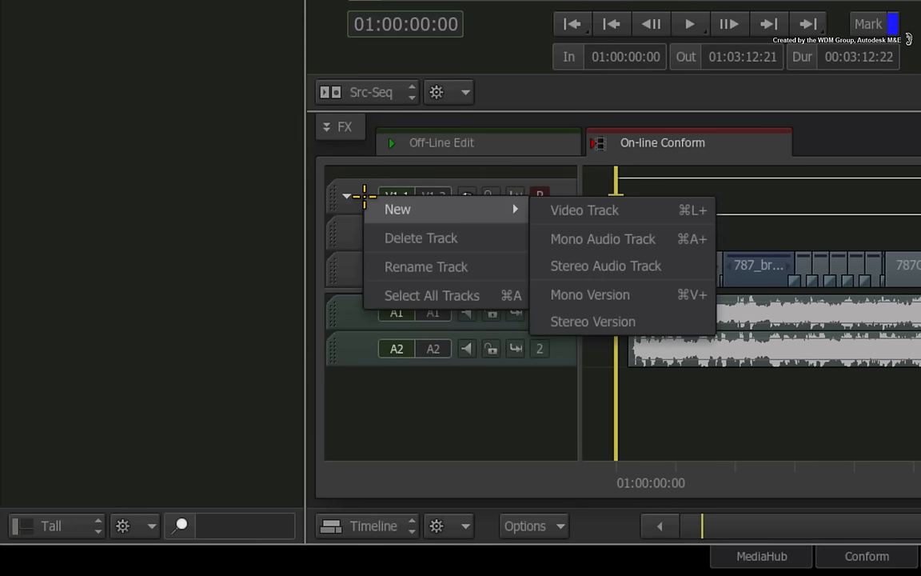
pyautogui.moveTo(457, 209)
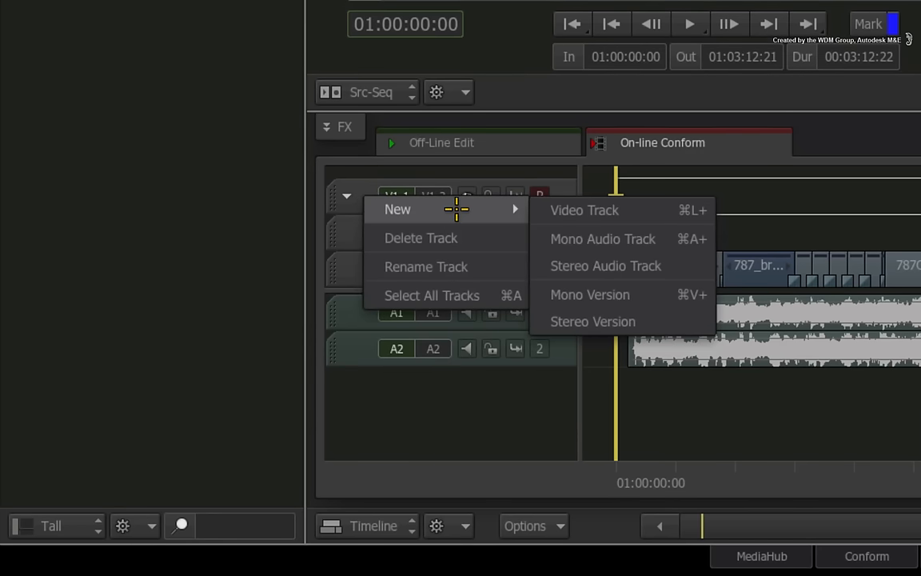
pyautogui.moveTo(607, 266)
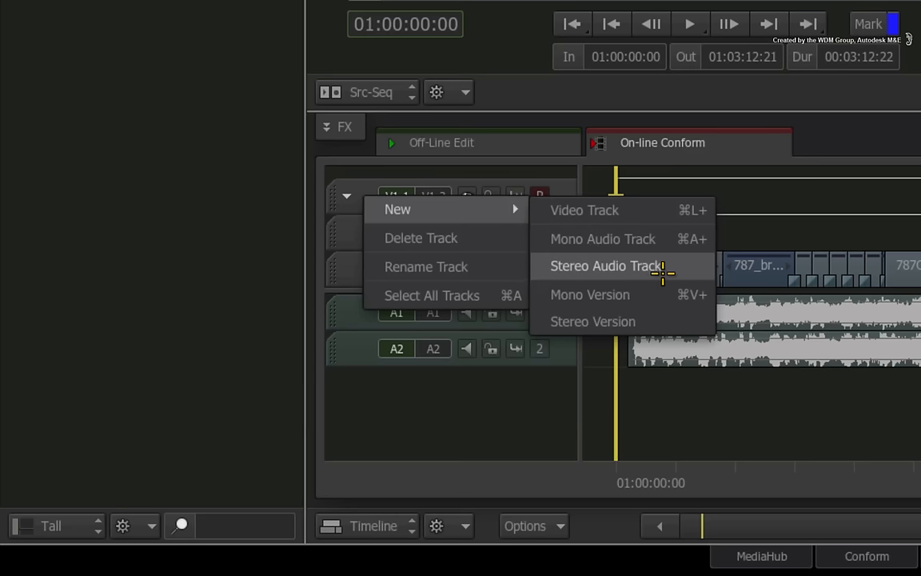
pyautogui.moveTo(651, 294)
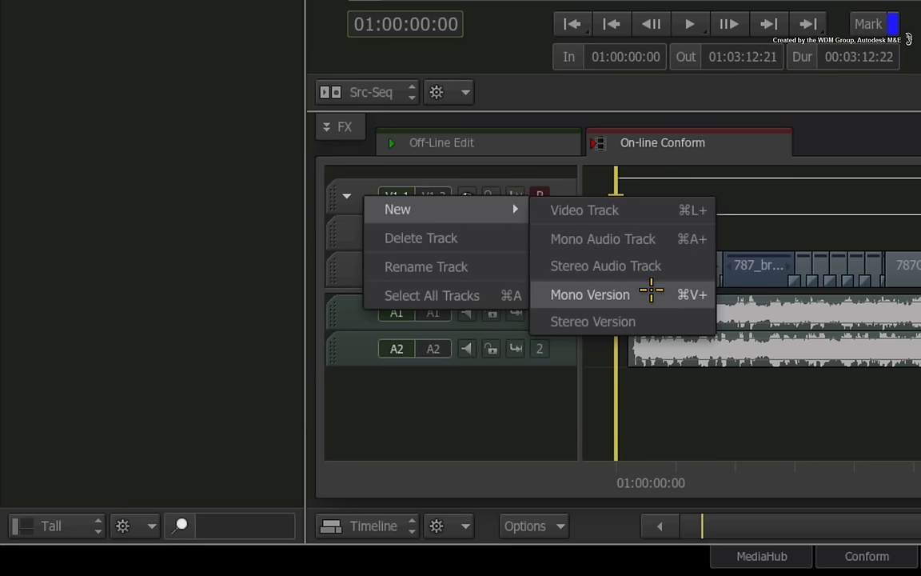
pyautogui.moveTo(655, 321)
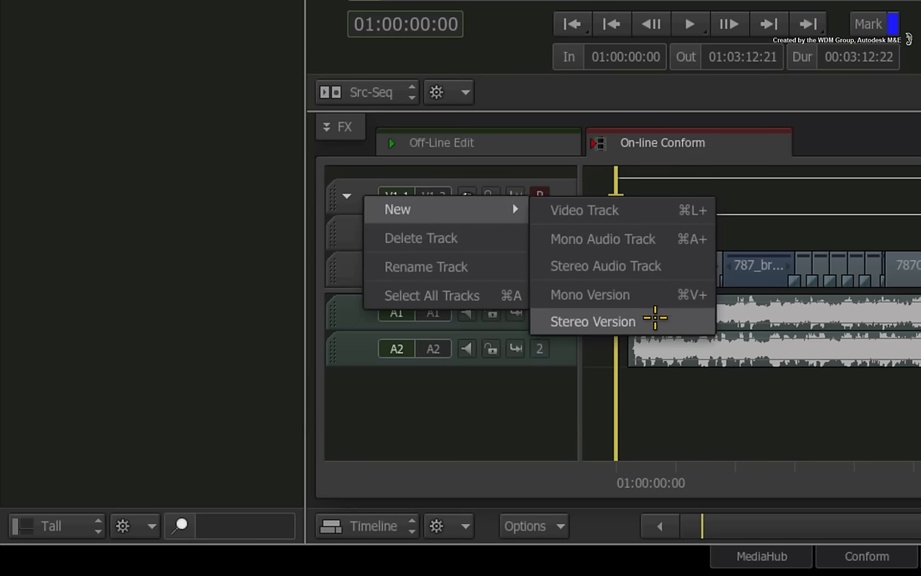
pyautogui.moveTo(660, 320)
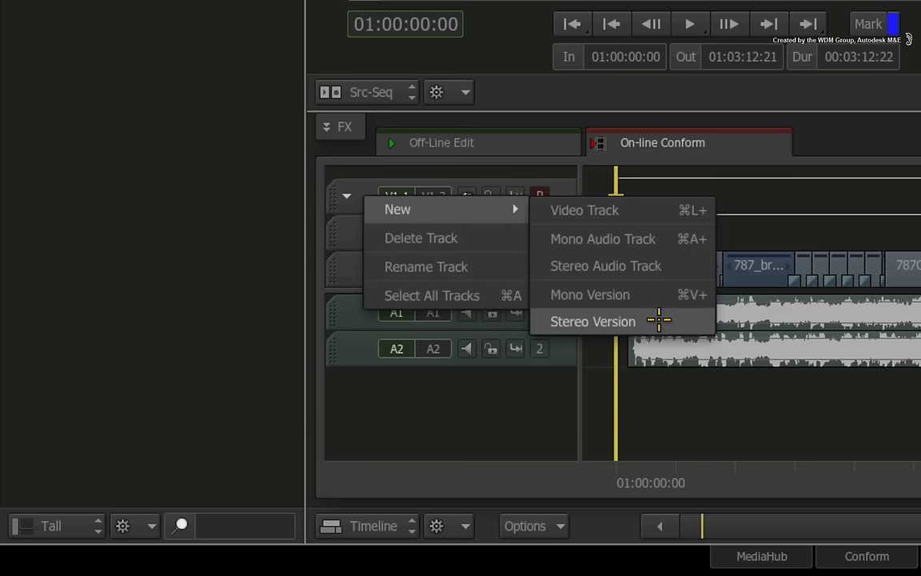
pyautogui.click(584, 210)
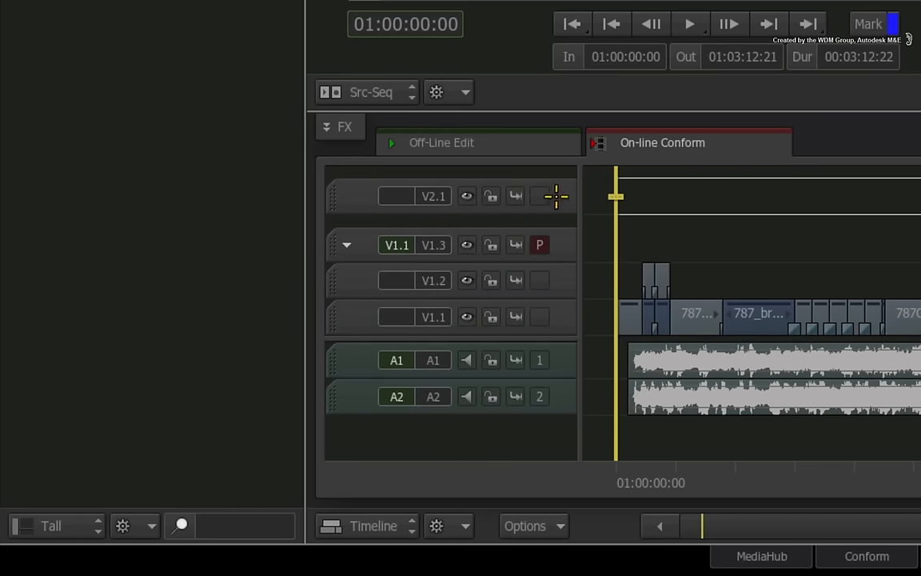
pyautogui.moveTo(500, 217)
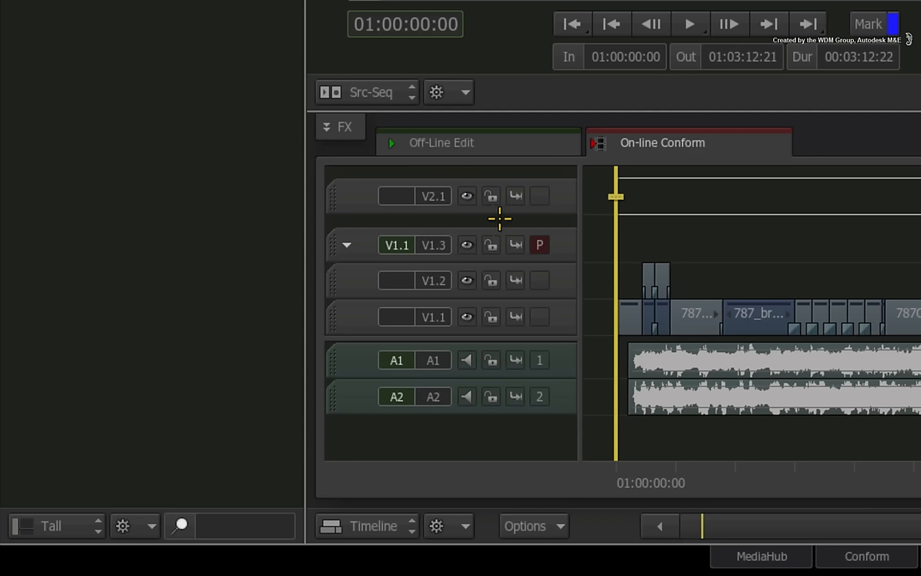
pyautogui.moveTo(447, 216)
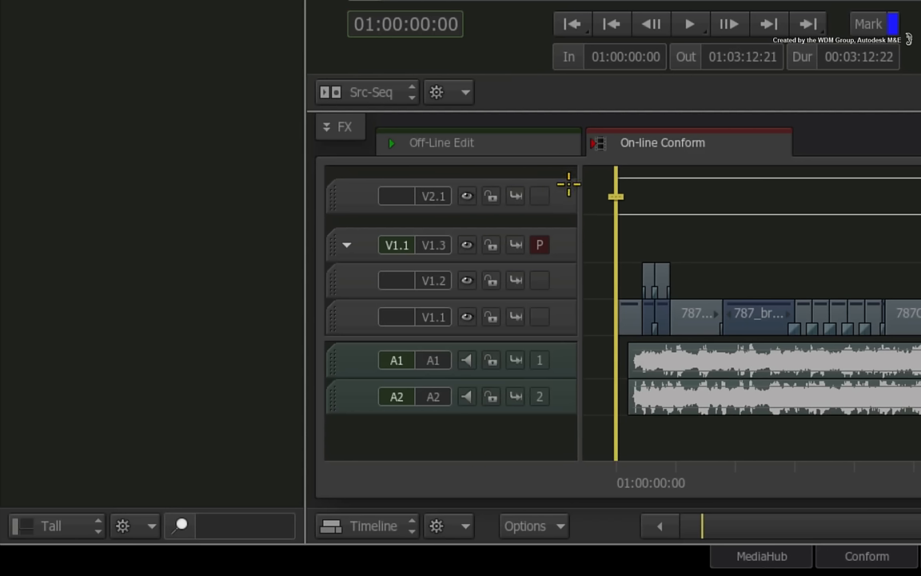
pyautogui.moveTo(566, 184)
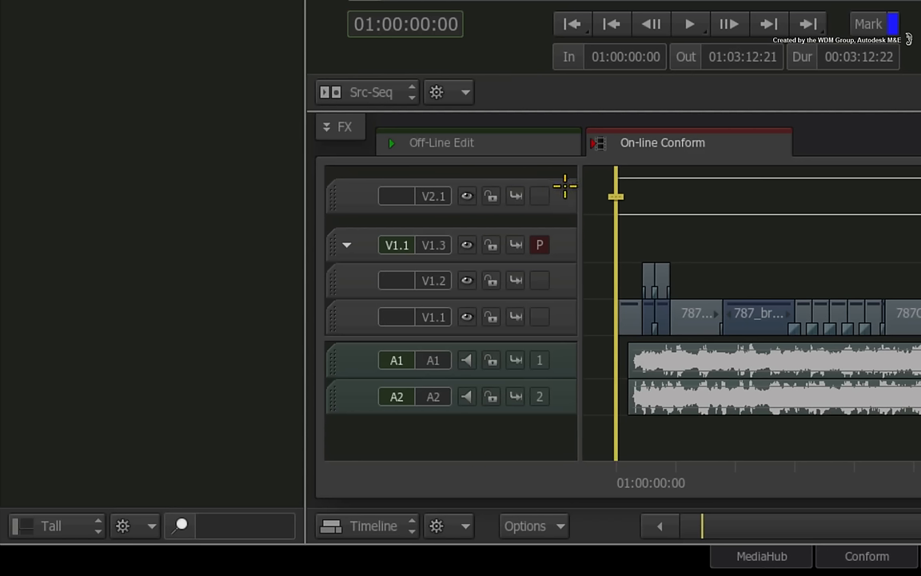
pyautogui.moveTo(572, 190)
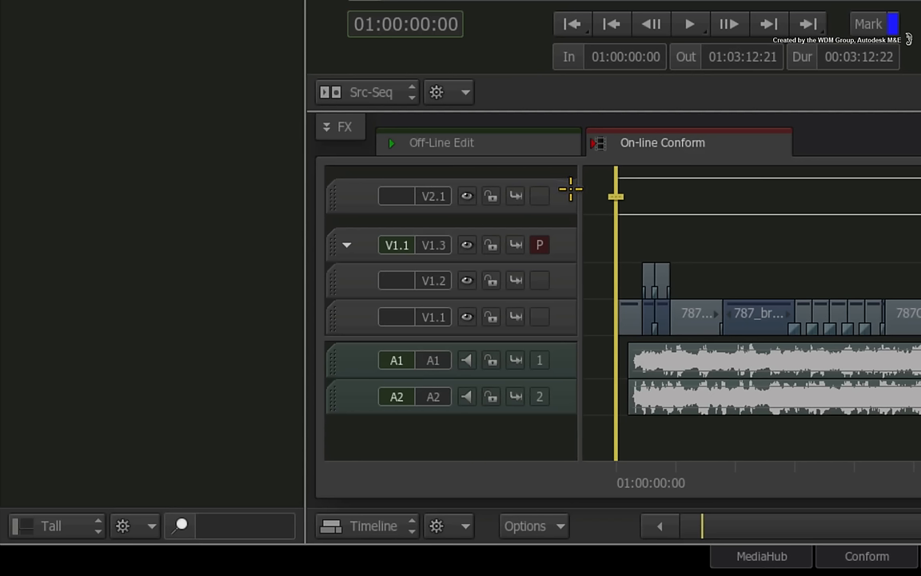
pyautogui.moveTo(467, 330)
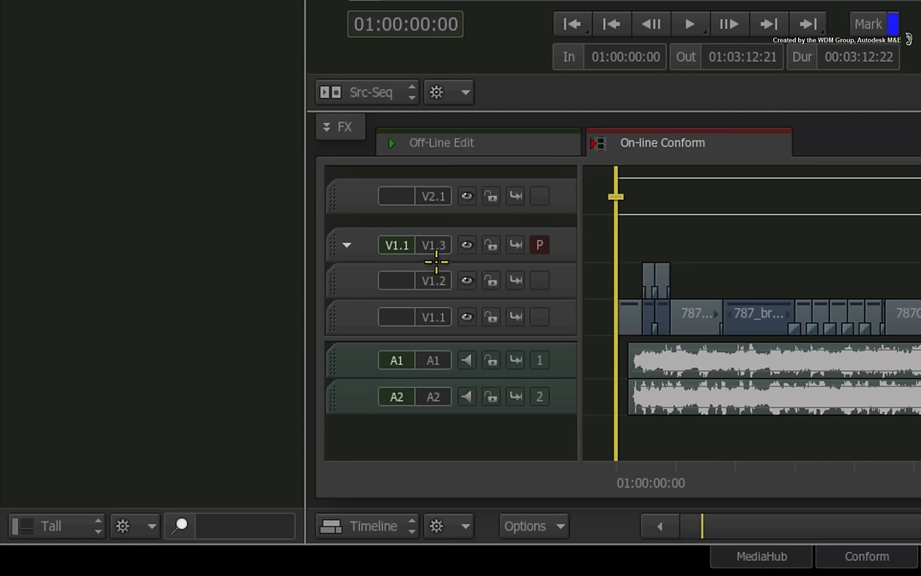
pyautogui.moveTo(463, 209)
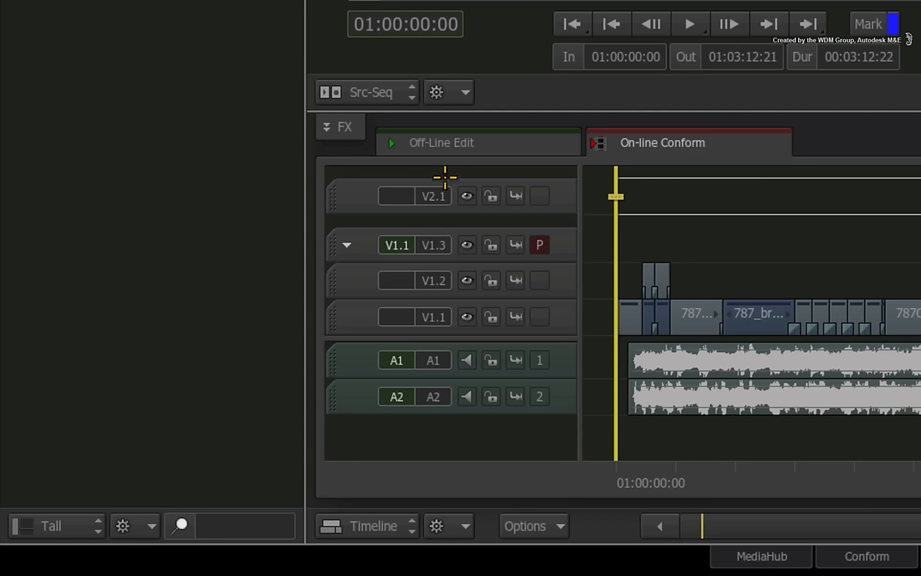
pyautogui.moveTo(593, 192)
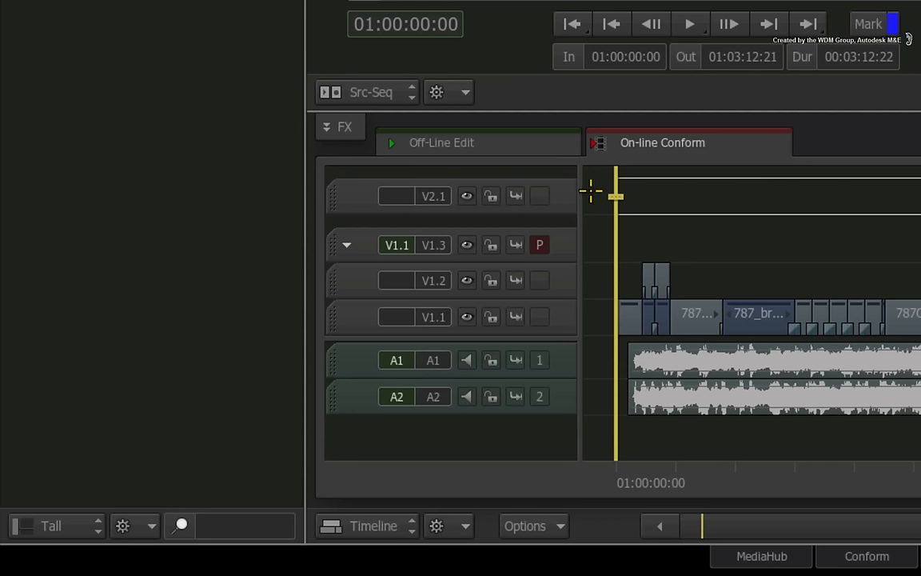
pyautogui.moveTo(562, 197)
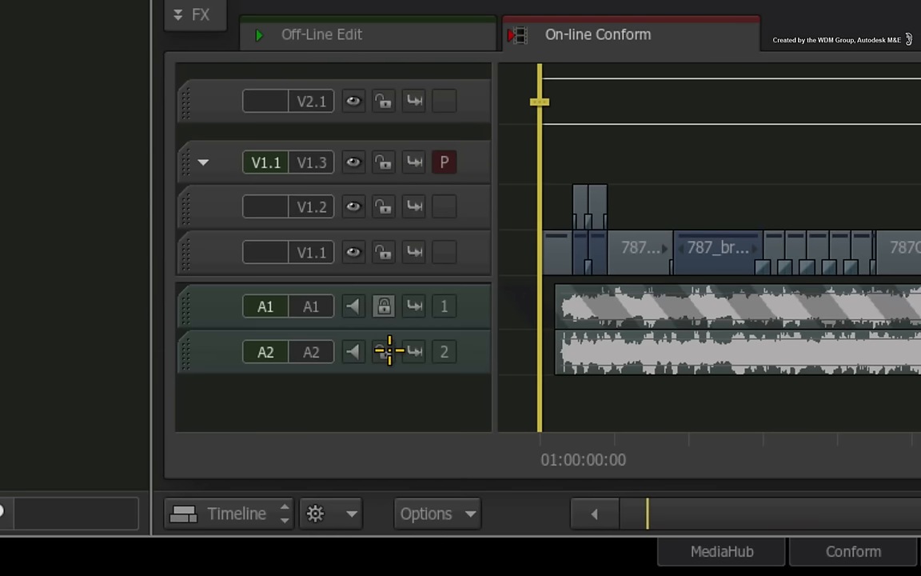
# Step: Lock audio track A2 against edits
pyautogui.click(384, 352)
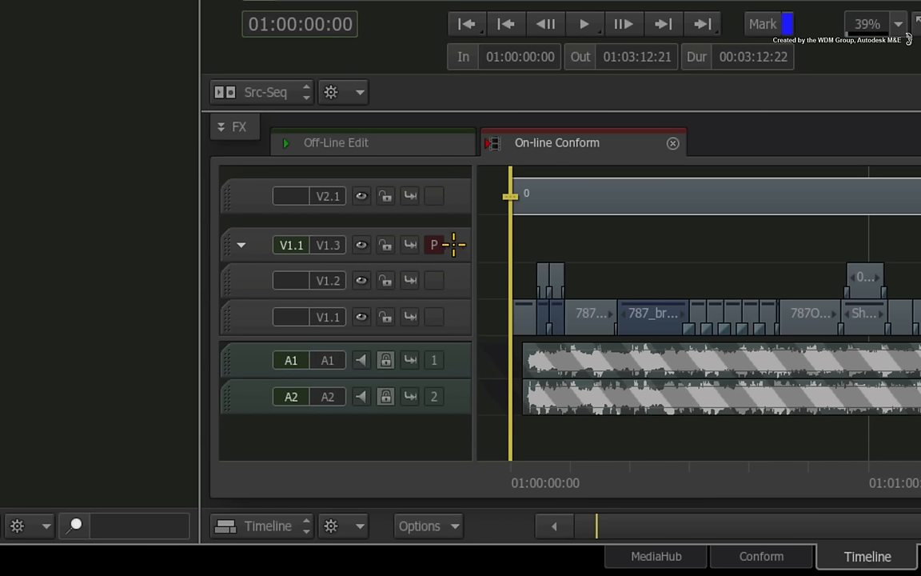
pyautogui.moveTo(454, 234)
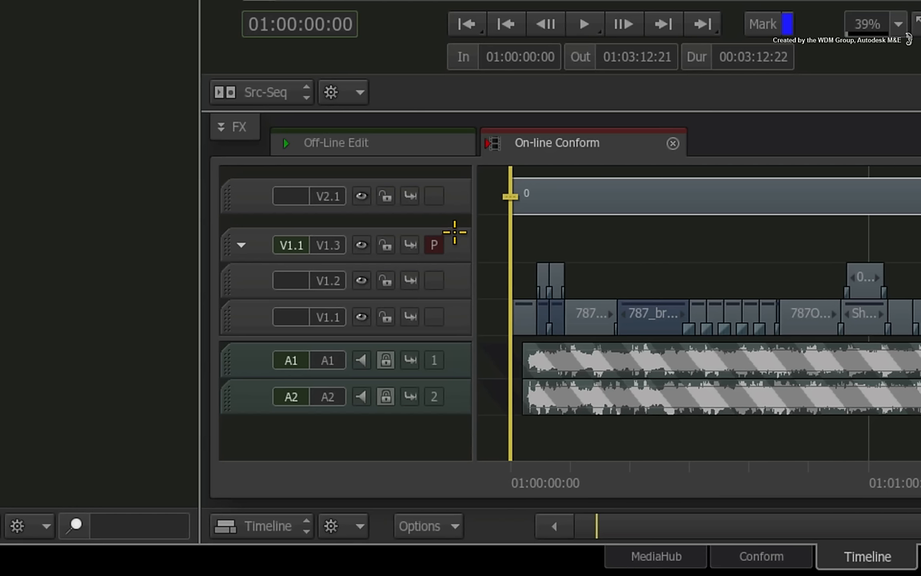
pyautogui.moveTo(452, 253)
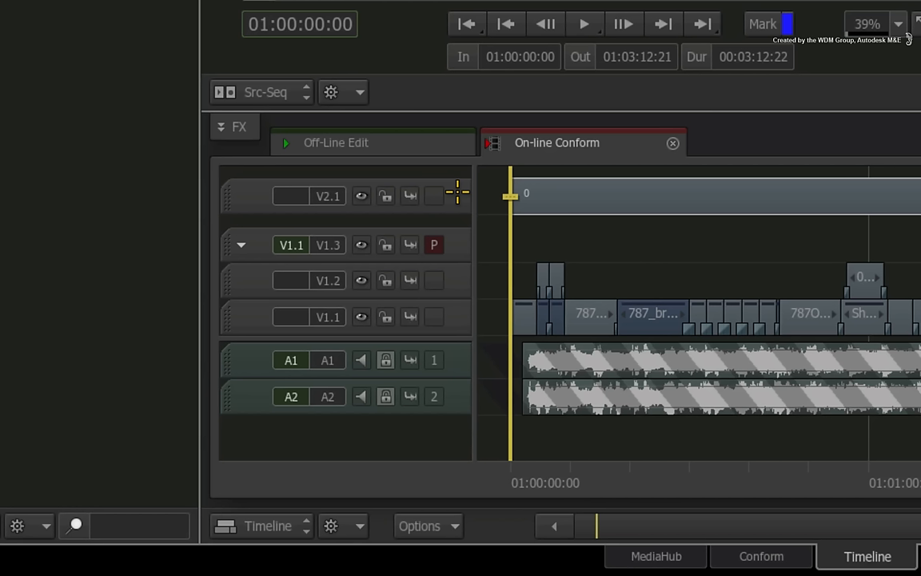
pyautogui.moveTo(388, 246)
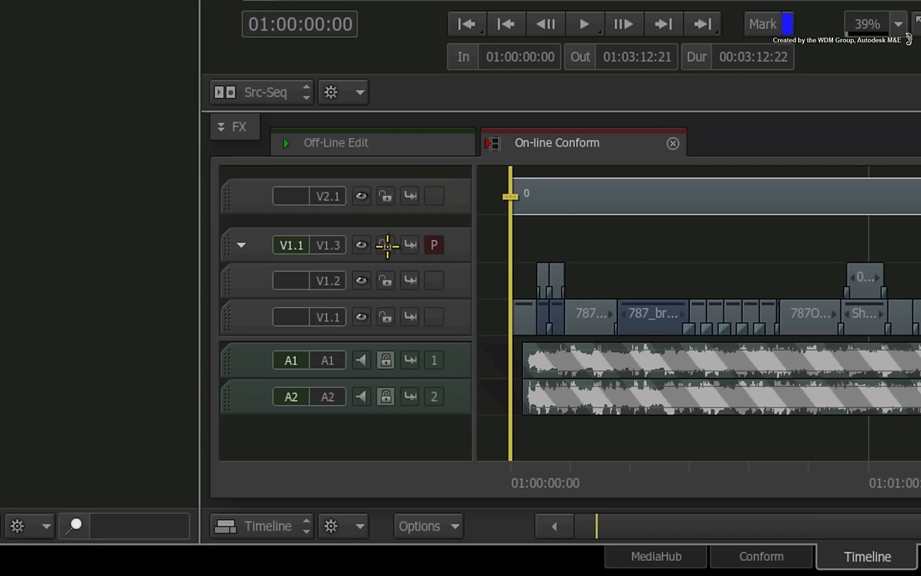
pyautogui.moveTo(336, 264)
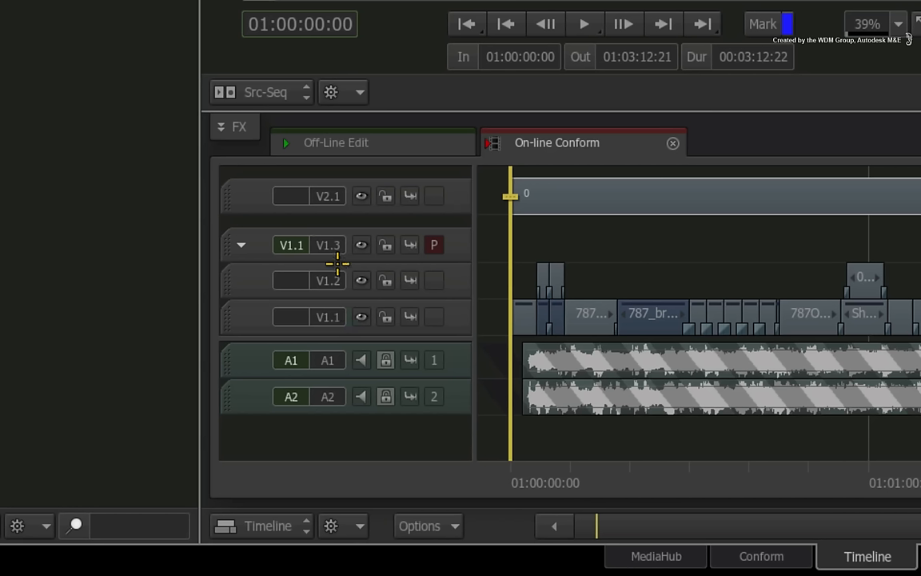
pyautogui.moveTo(384, 216)
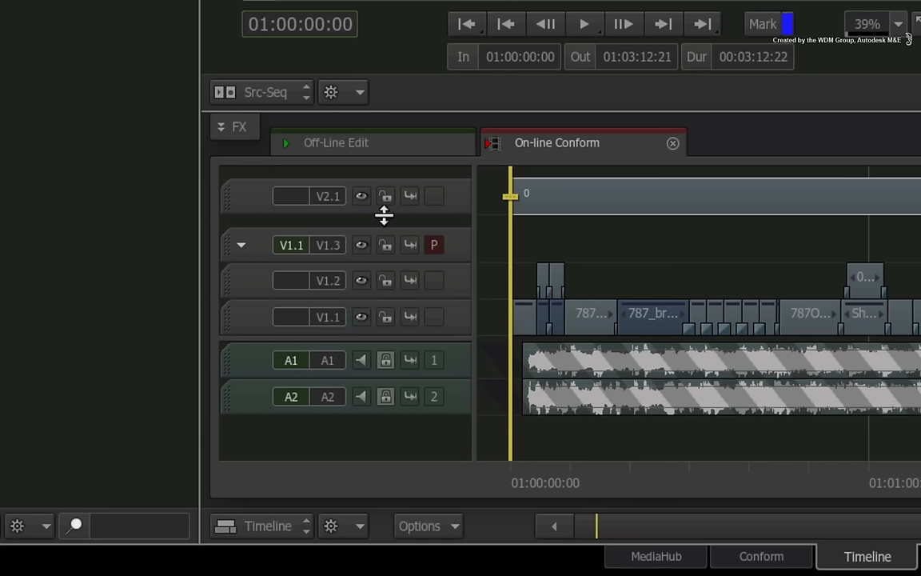
pyautogui.moveTo(591, 252)
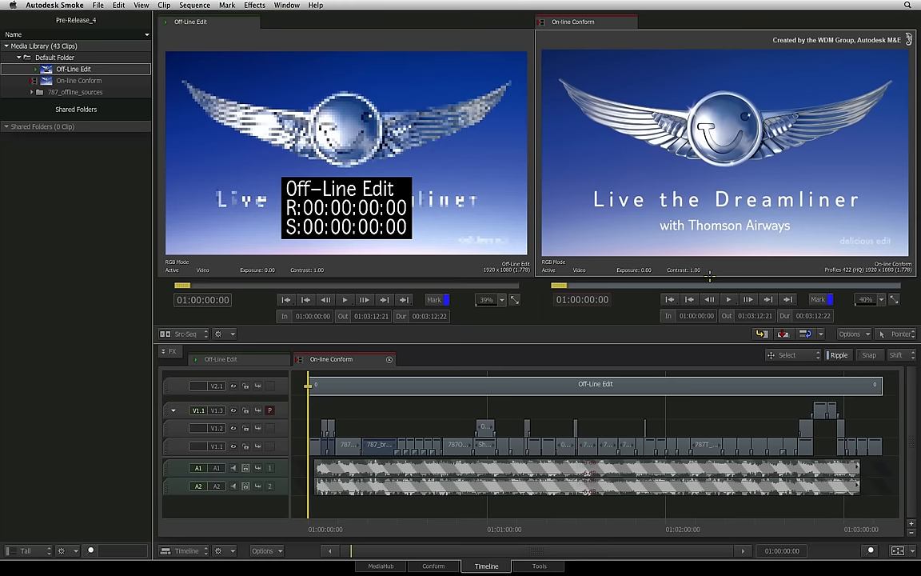
pyautogui.moveTo(354, 522)
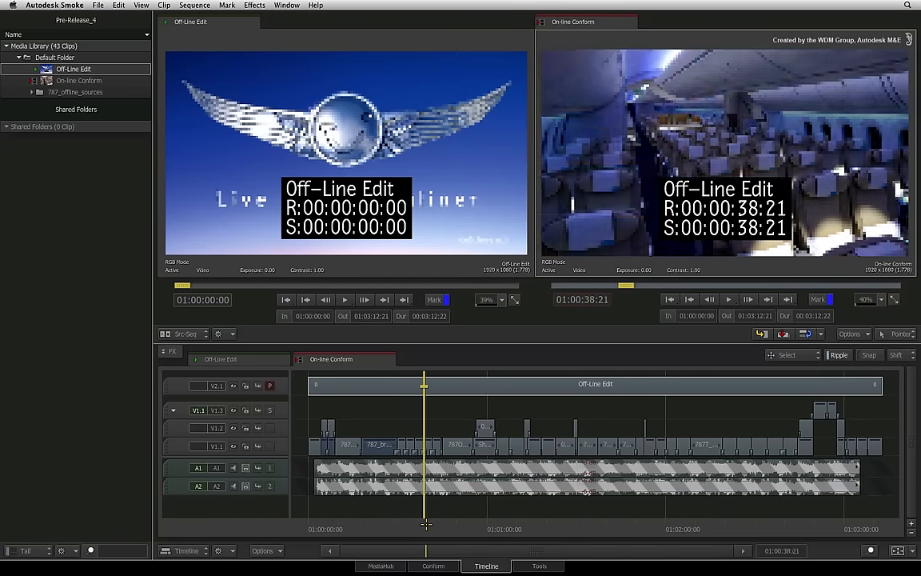
# Step: Scrub ahead to check the Off-Line Edit picture later in the sequence
pyautogui.moveTo(423, 384); pyautogui.dragTo(588, 384)
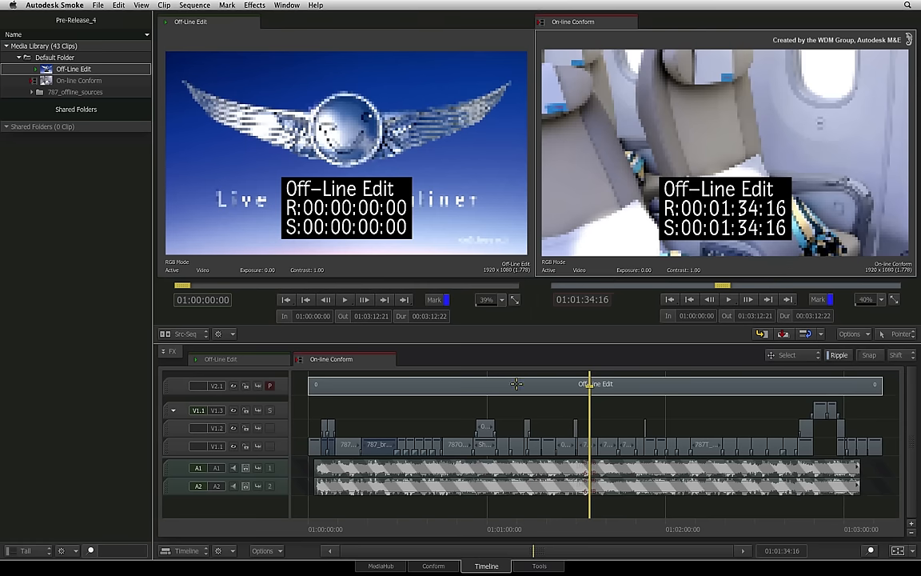
pyautogui.moveTo(506, 411)
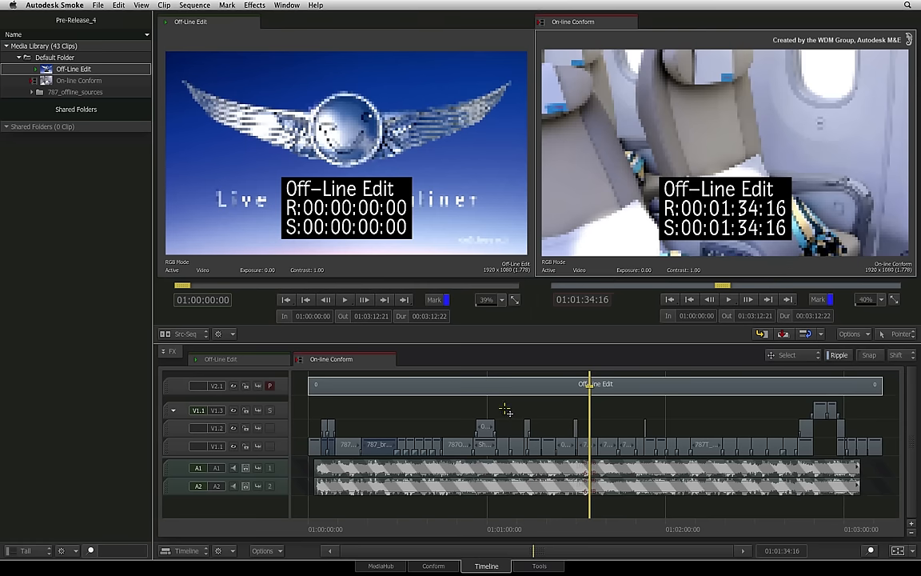
pyautogui.moveTo(501, 410)
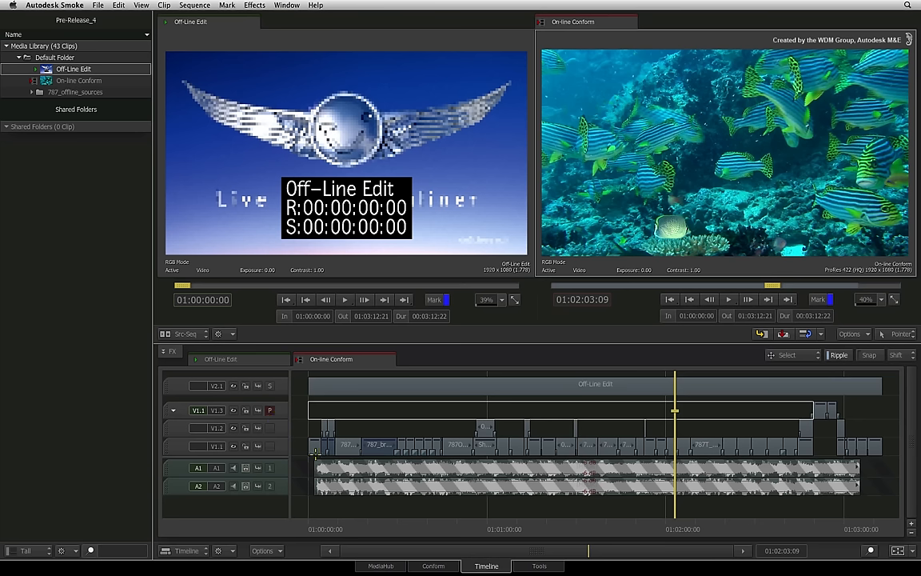
pyautogui.moveTo(443, 510)
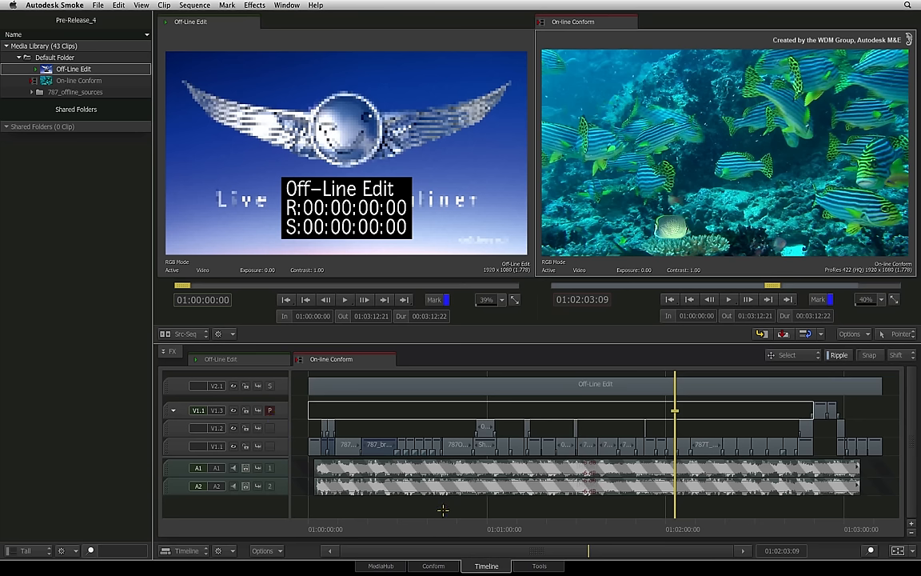
pyautogui.moveTo(440, 514)
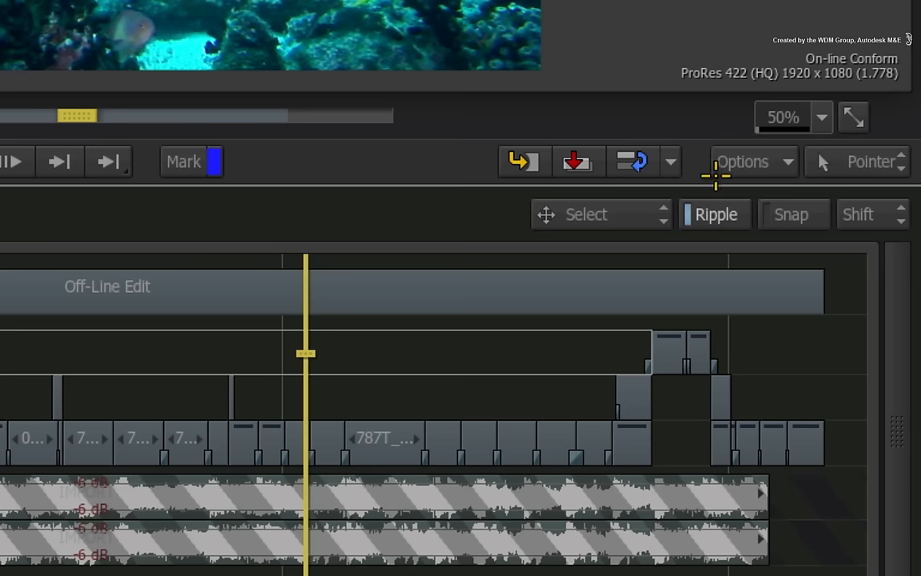
# Step: Display the viewing settings from the viewer Options menu
pyautogui.click(742, 161)
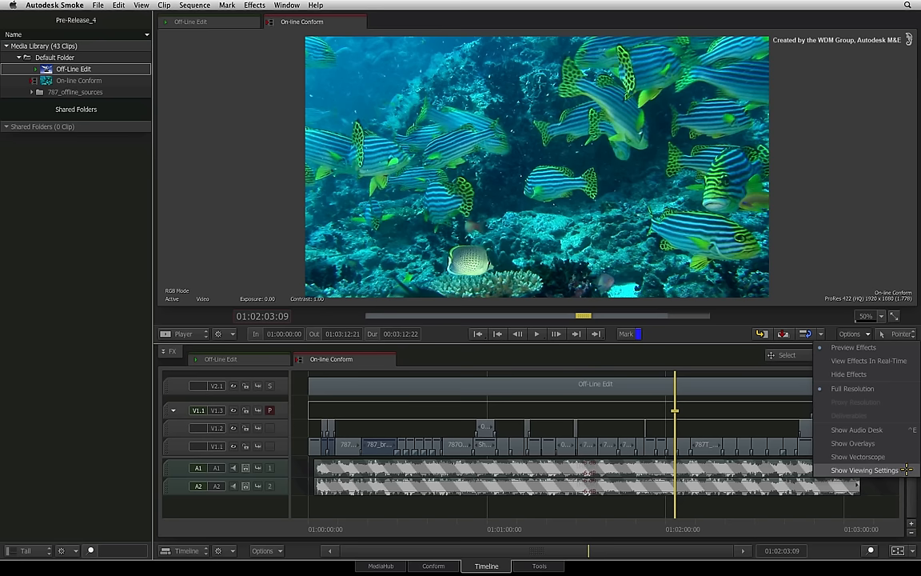
pyautogui.click(864, 469)
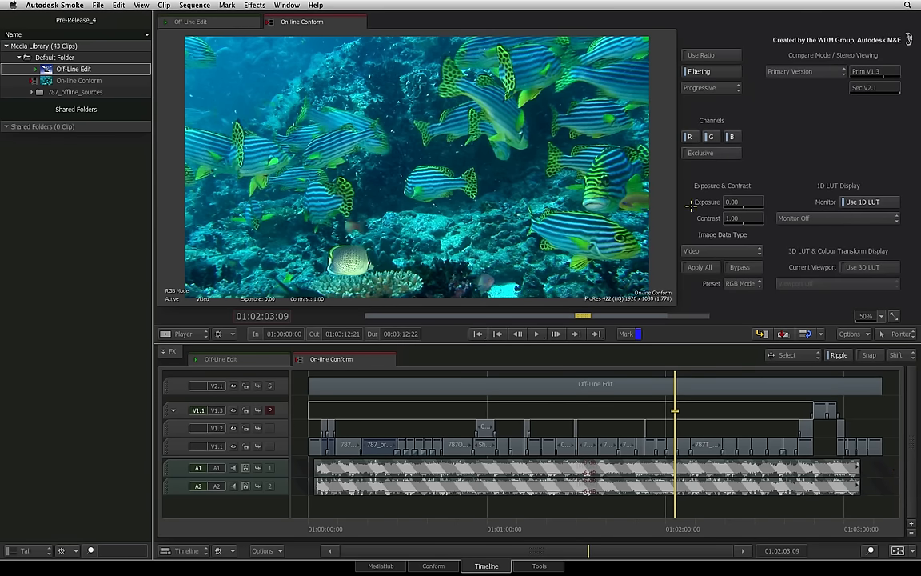
pyautogui.moveTo(686, 212)
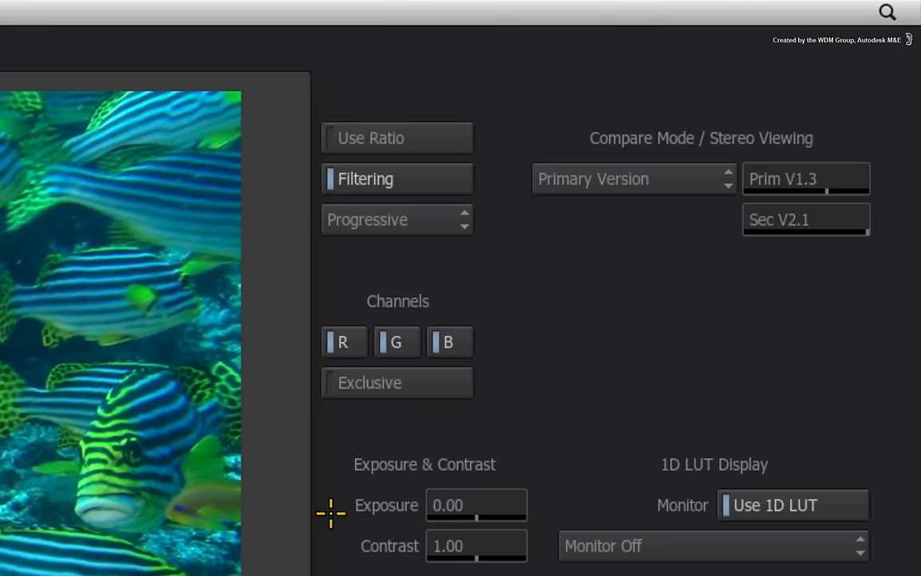
pyautogui.moveTo(804, 168)
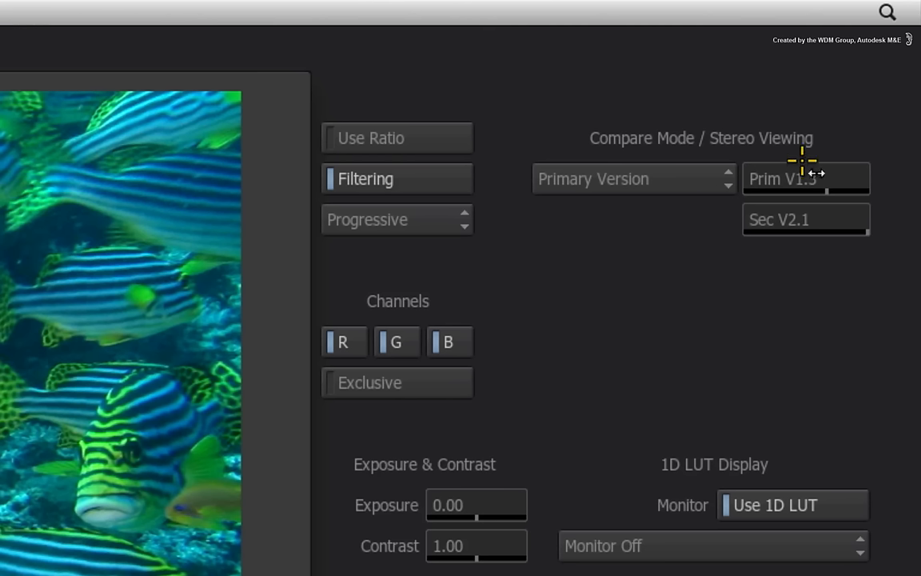
pyautogui.moveTo(651, 222)
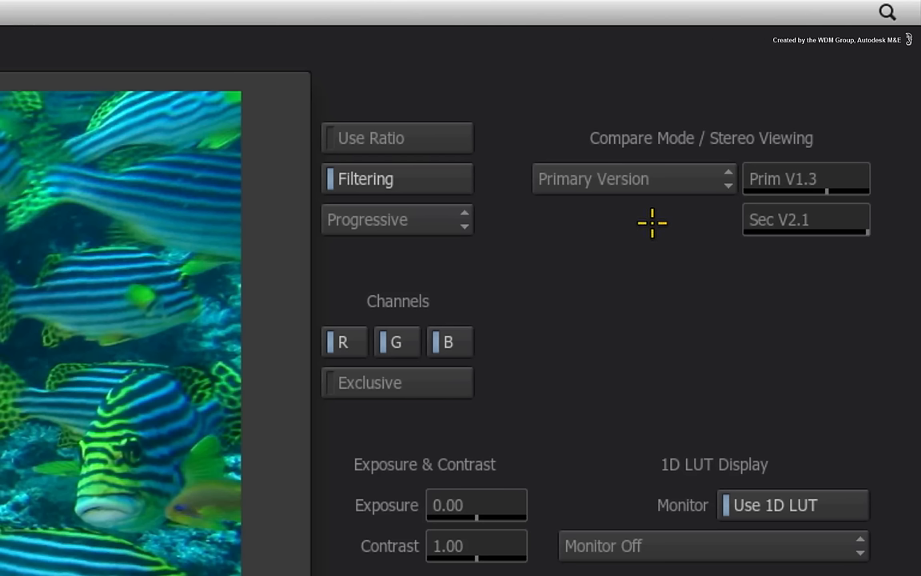
pyautogui.moveTo(688, 178)
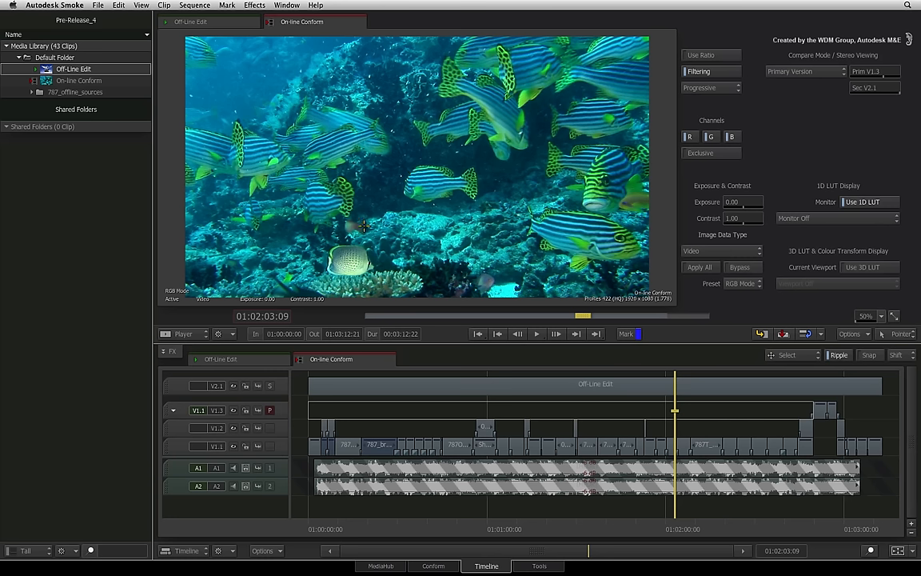
pyautogui.moveTo(264, 419)
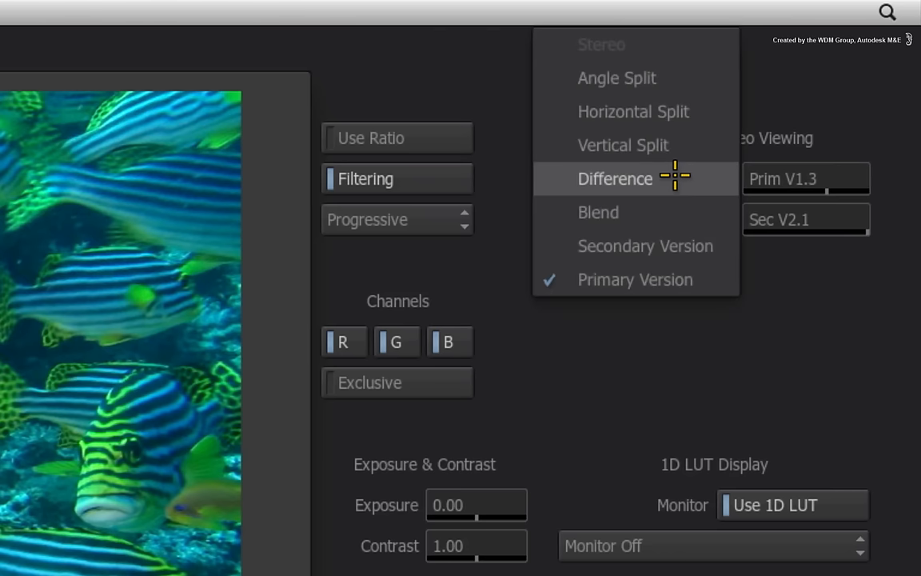
pyautogui.moveTo(703, 78)
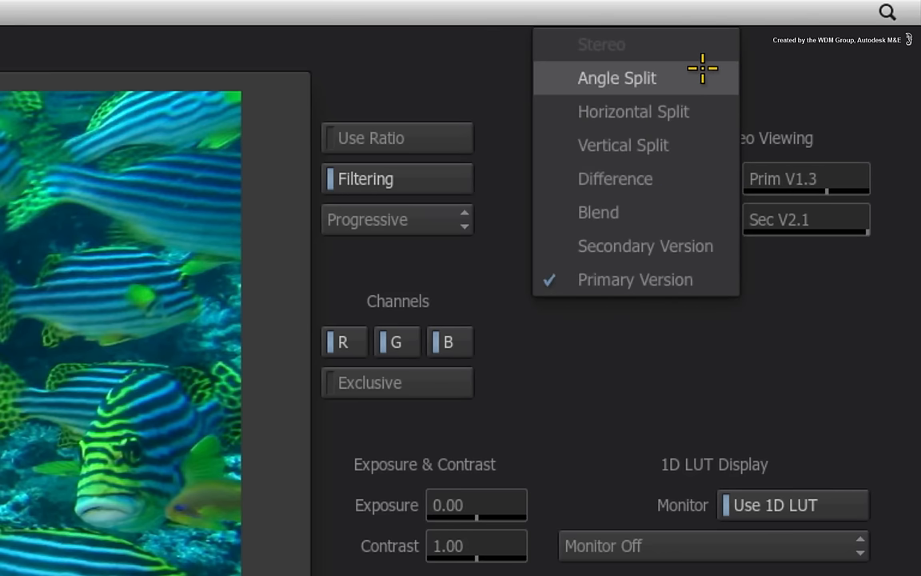
pyautogui.moveTo(692, 112)
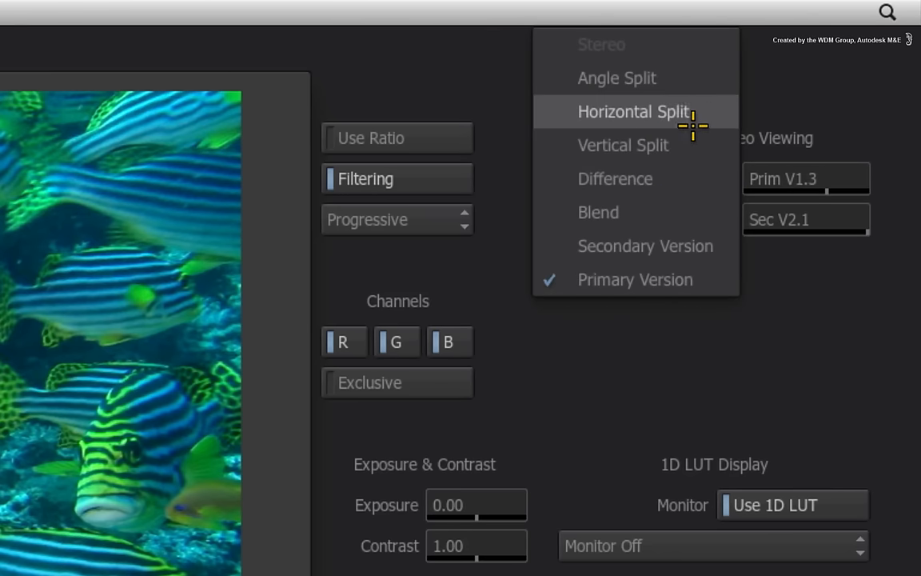
pyautogui.moveTo(695, 177)
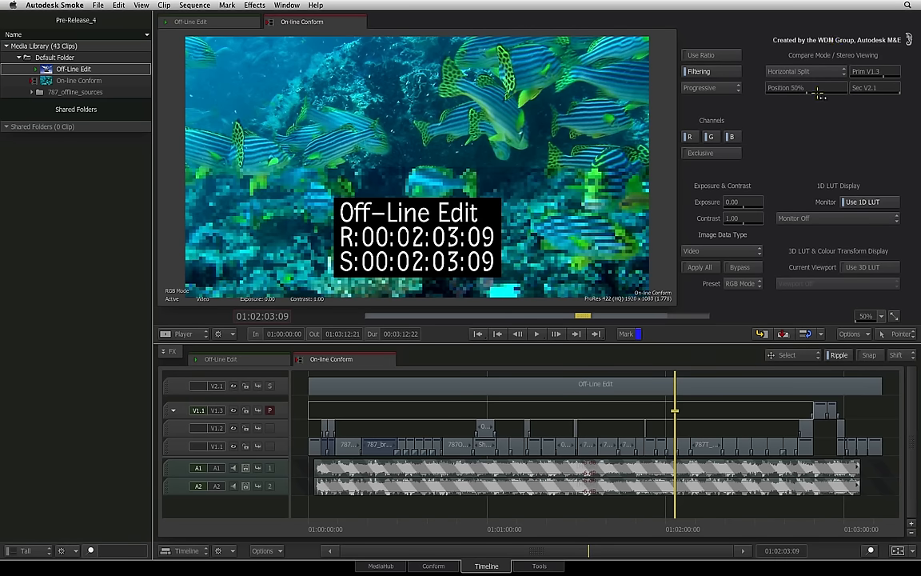
pyautogui.moveTo(582, 118)
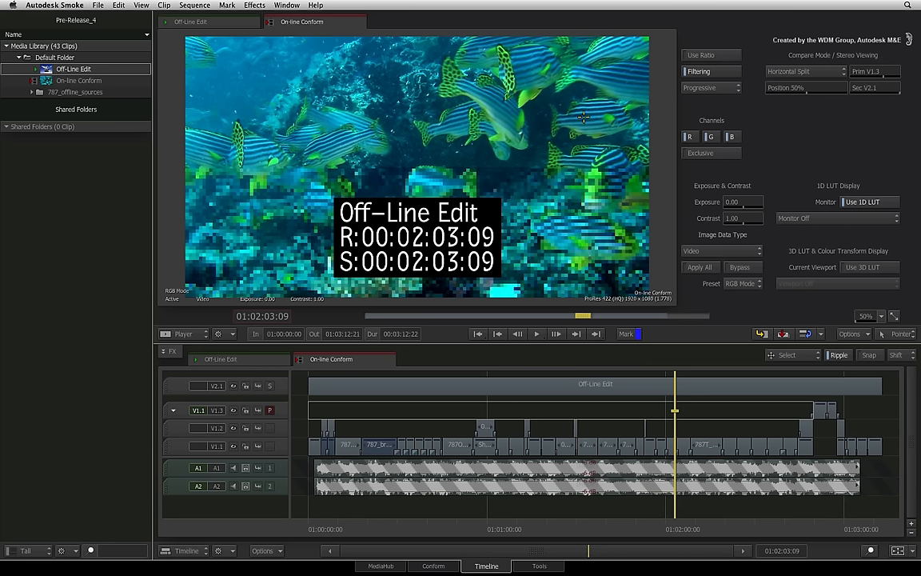
pyautogui.moveTo(876, 52)
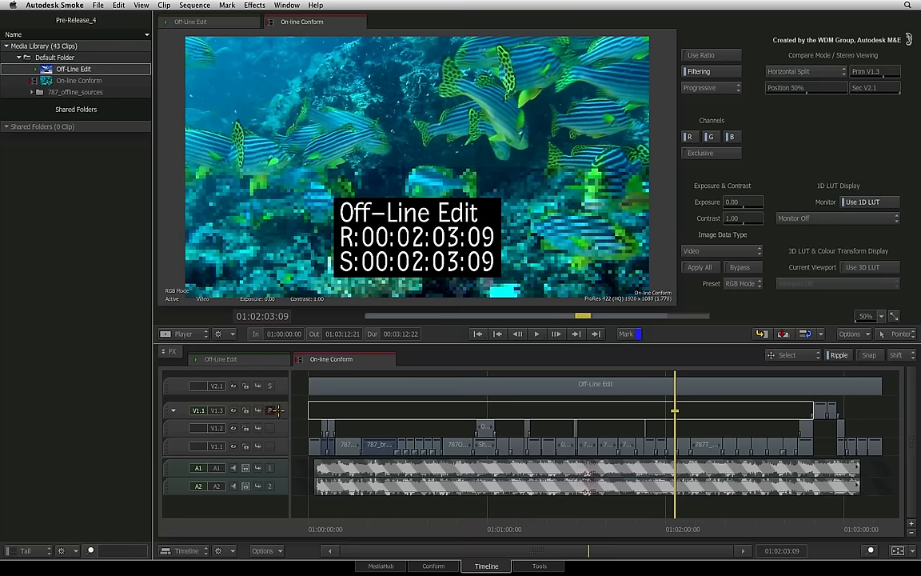
# Step: Place the positioner on the cabin shot near 01:01:35 for split review
pyautogui.click(550, 410)
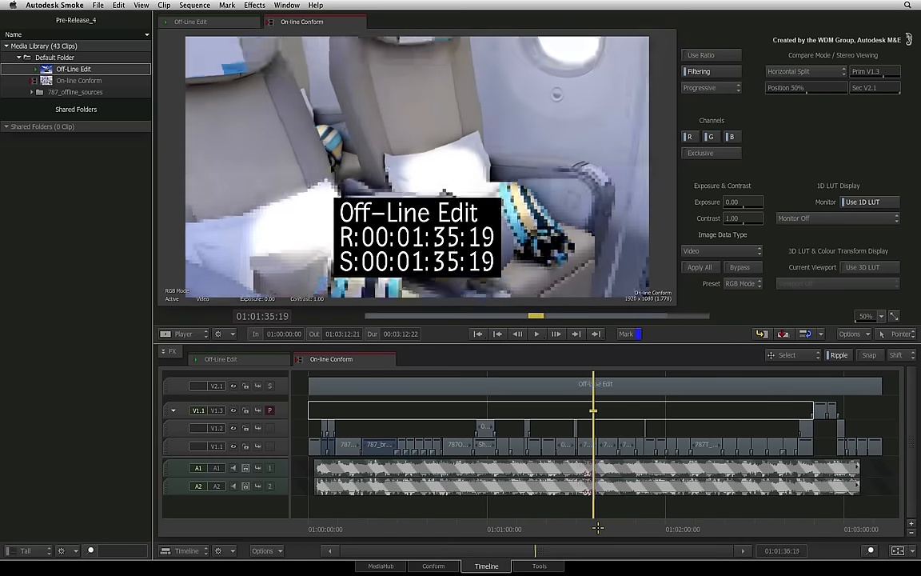
pyautogui.click(537, 333)
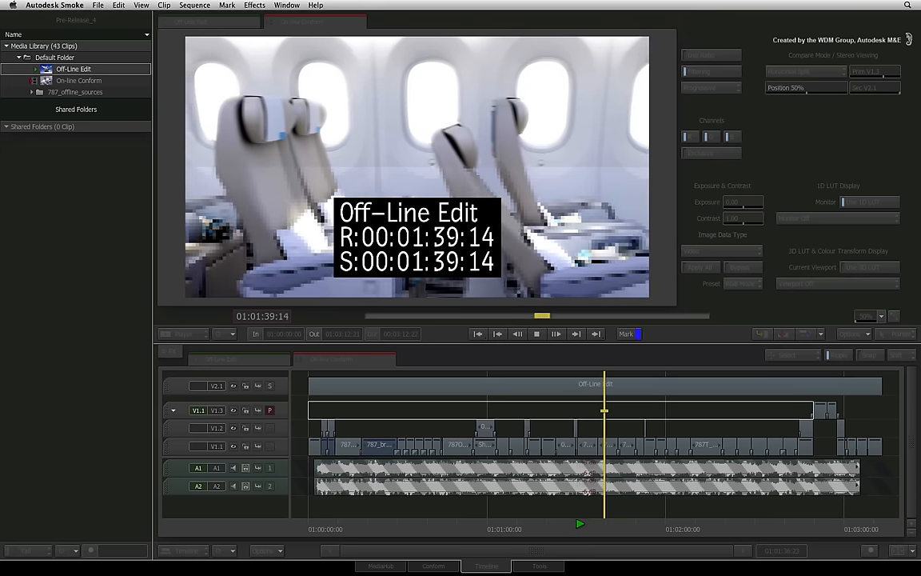
# Step: Stop playback, check compare mode, and bring up the V2.1 track's context menu
pyautogui.click(301, 21)
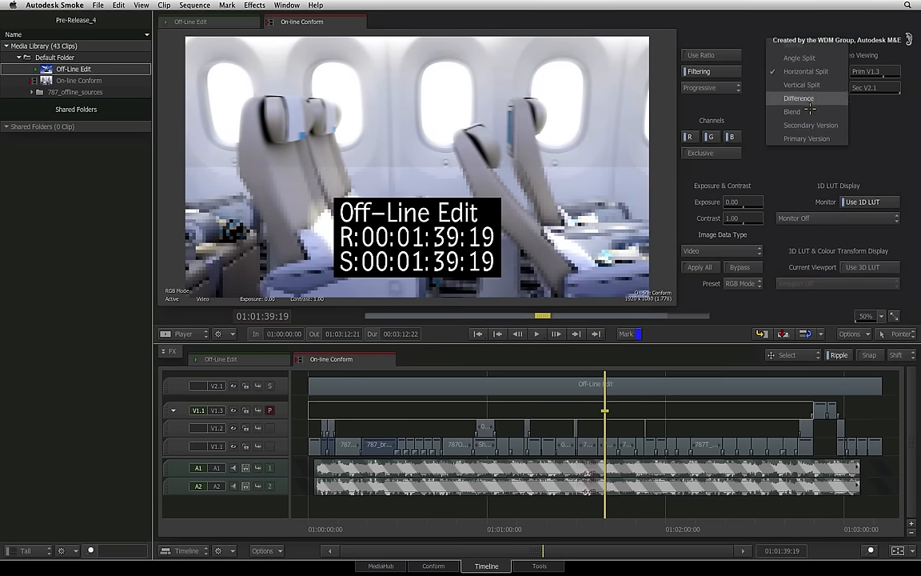
pyautogui.click(807, 138)
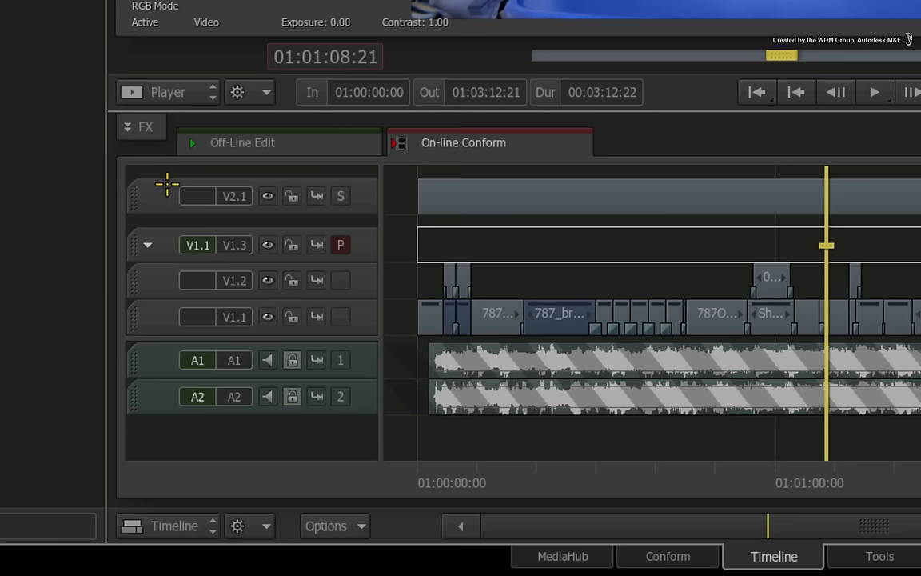
pyautogui.rightClick(168, 184)
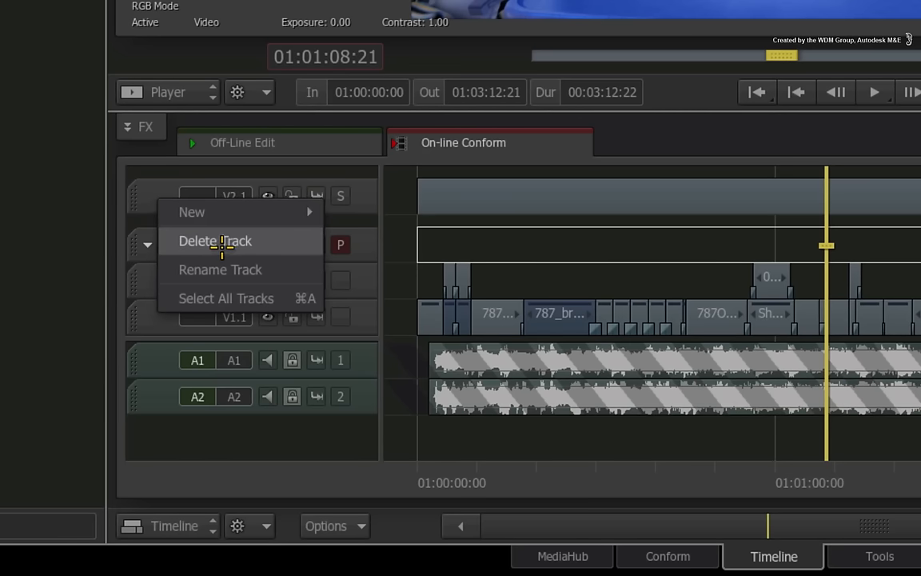